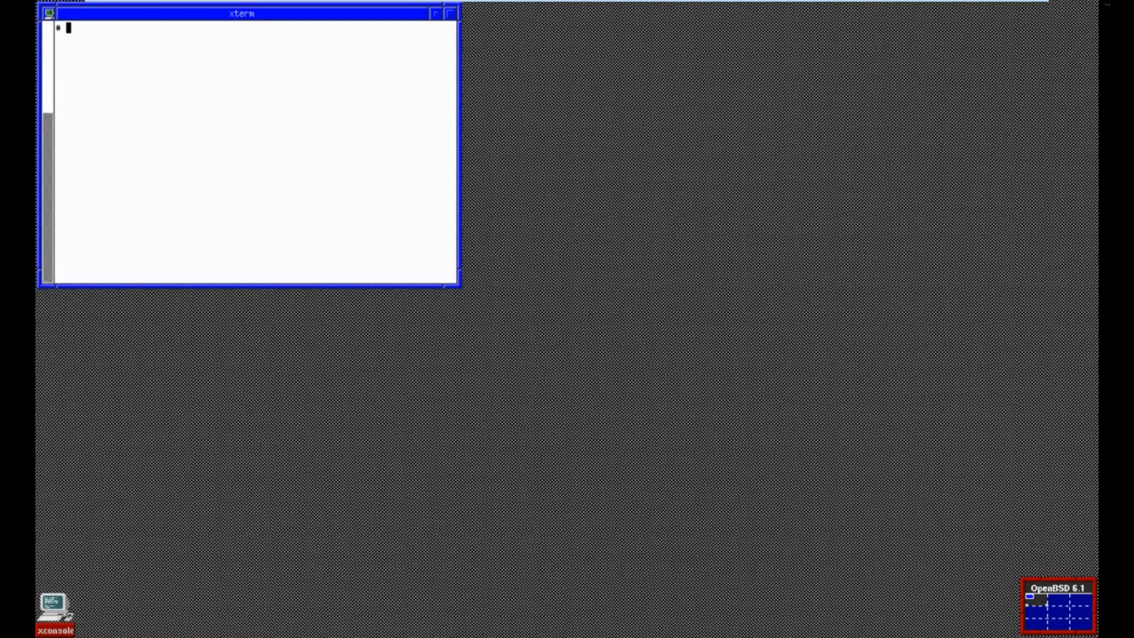
{"action": "mouse_move", "coordinate": [127, 188]}
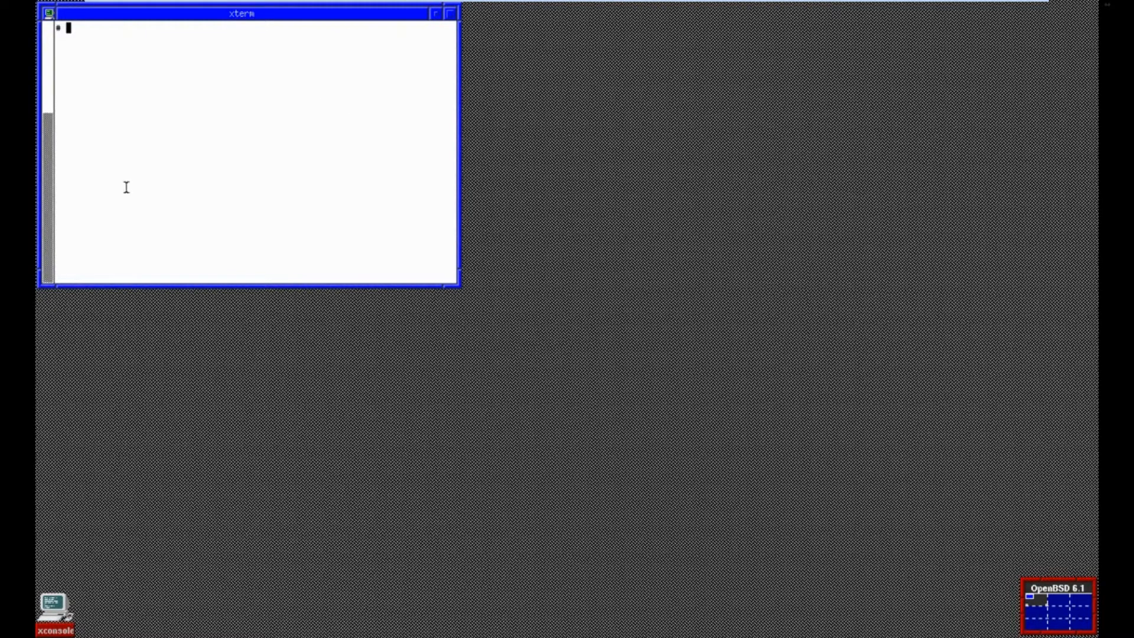
Run start-lumina-desktop from xterm to launch the Lumina desktop session.
{"action": "type", "text": "s"}
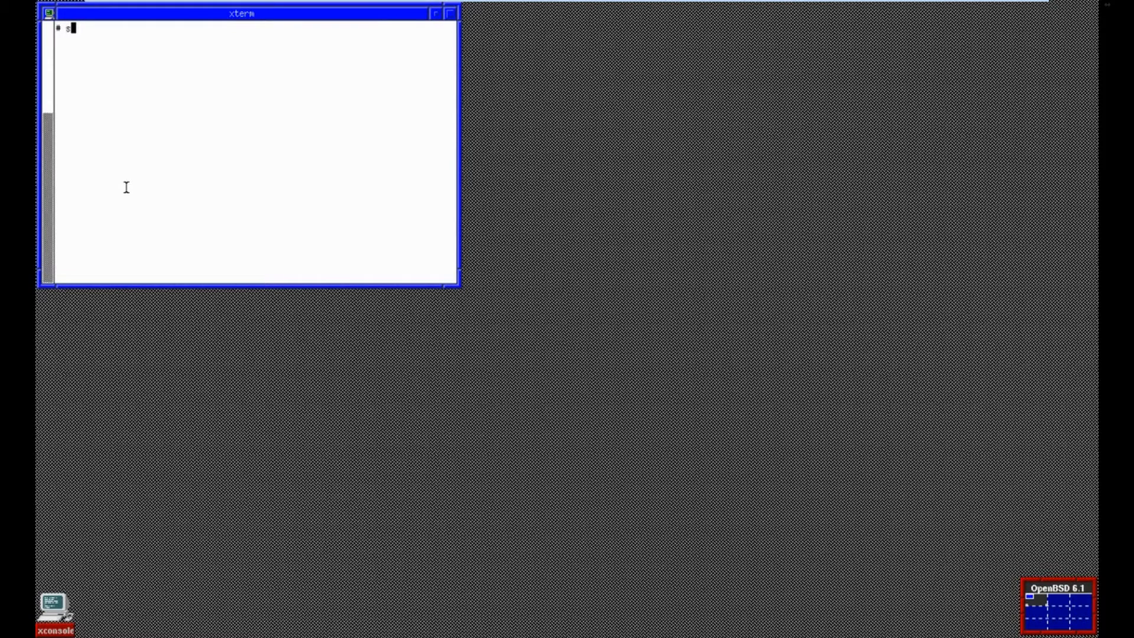
{"action": "type", "text": "start-lum"}
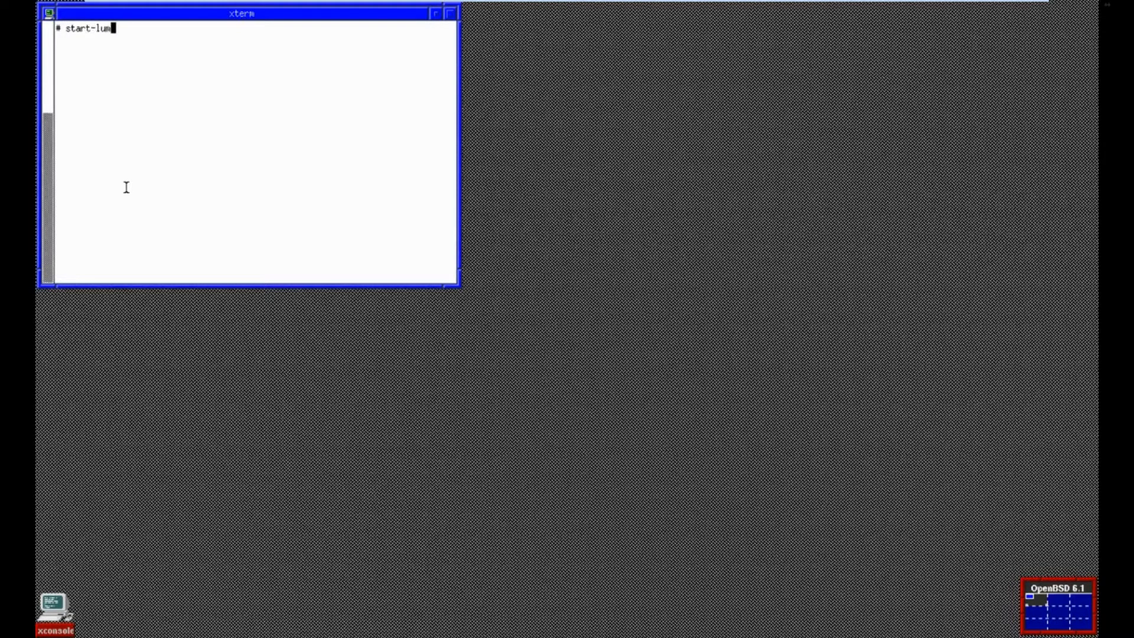
{"action": "type", "text": "ina-desk"}
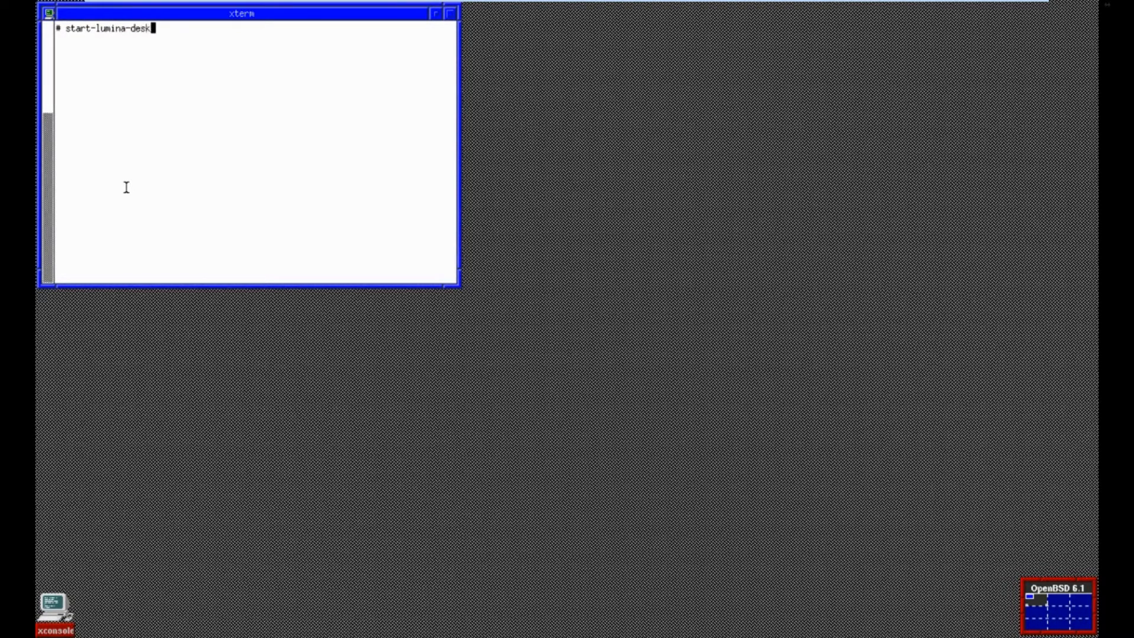
{"action": "key", "text": "Return"}
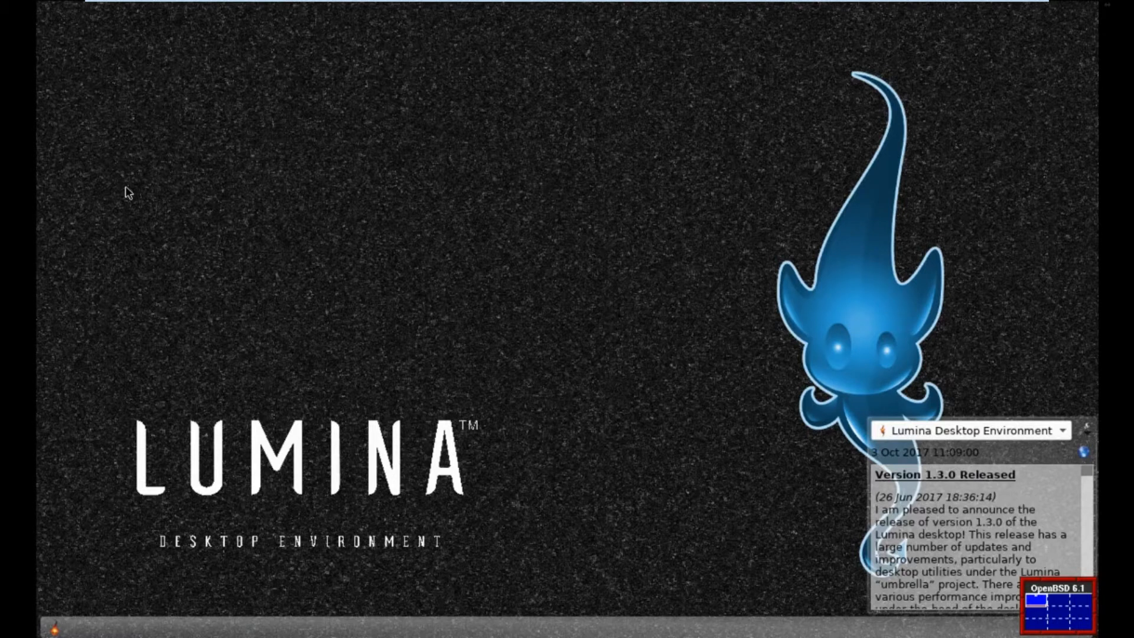
{"action": "mouse_move", "coordinate": [84, 568]}
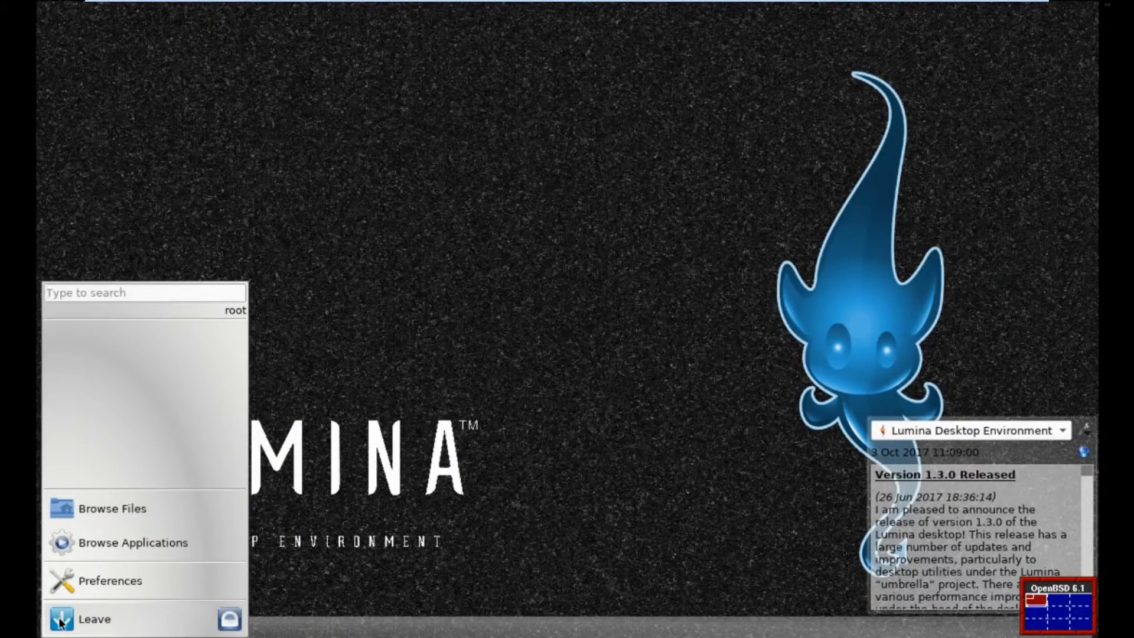
Review the Desktop Settings categories from the start menu Preferences, then close the window.
{"action": "left_click", "coordinate": [109, 582]}
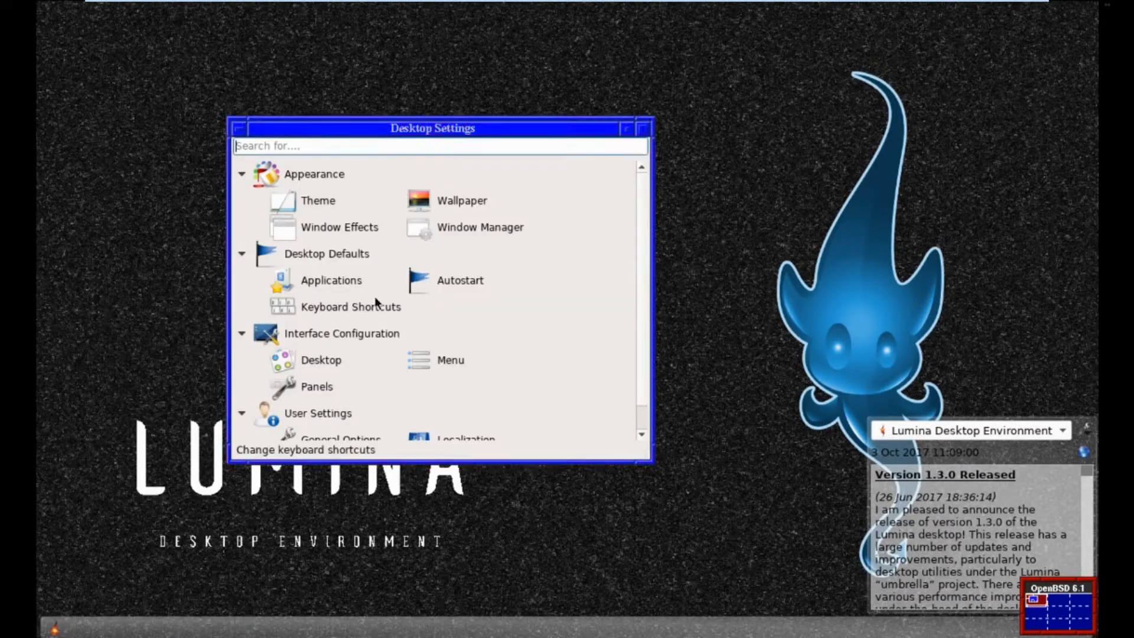
{"action": "scroll", "scroll_direction": "down", "scroll_amount": 3}
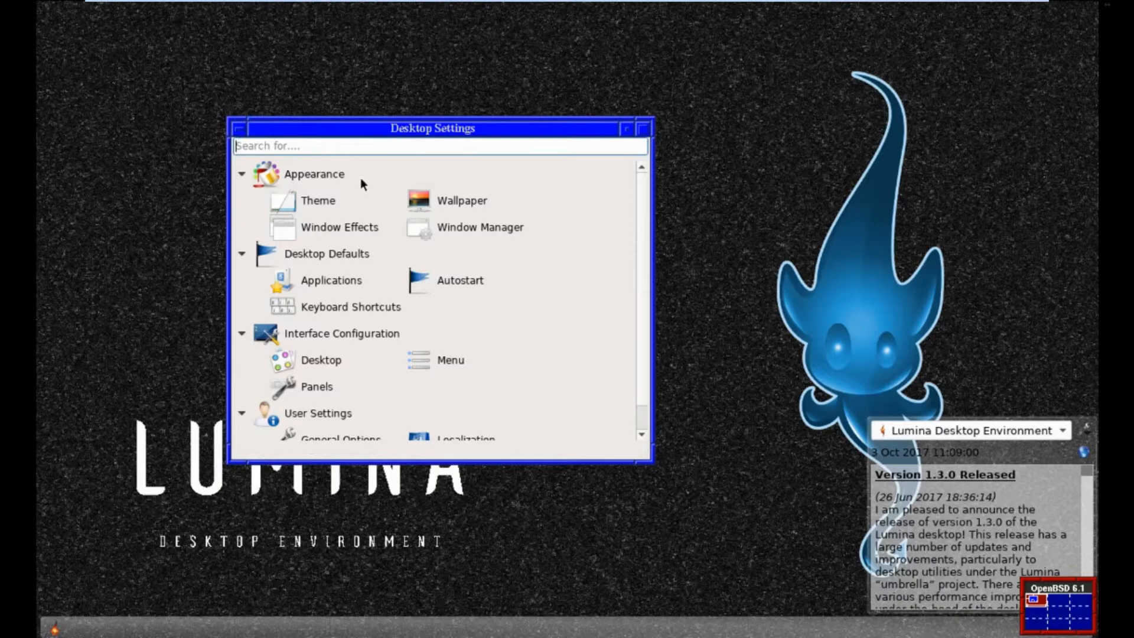
{"action": "left_click", "coordinate": [240, 128]}
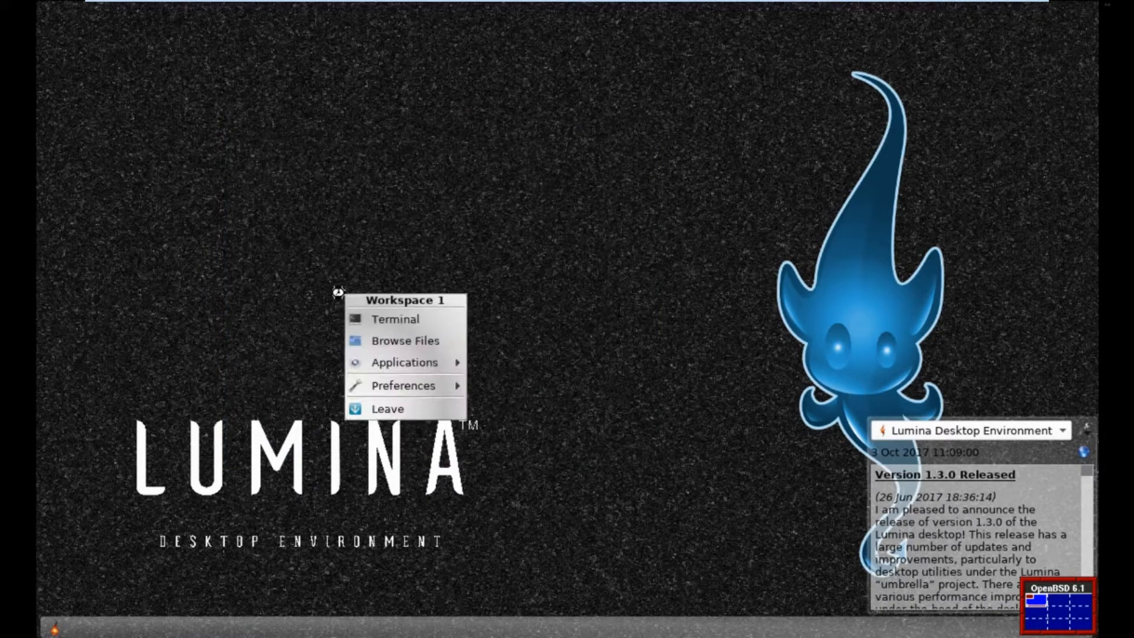
Bring up XScreenSaver preferences, cancel the daemon warning, and close the window via its menu.
{"action": "left_click", "coordinate": [404, 385]}
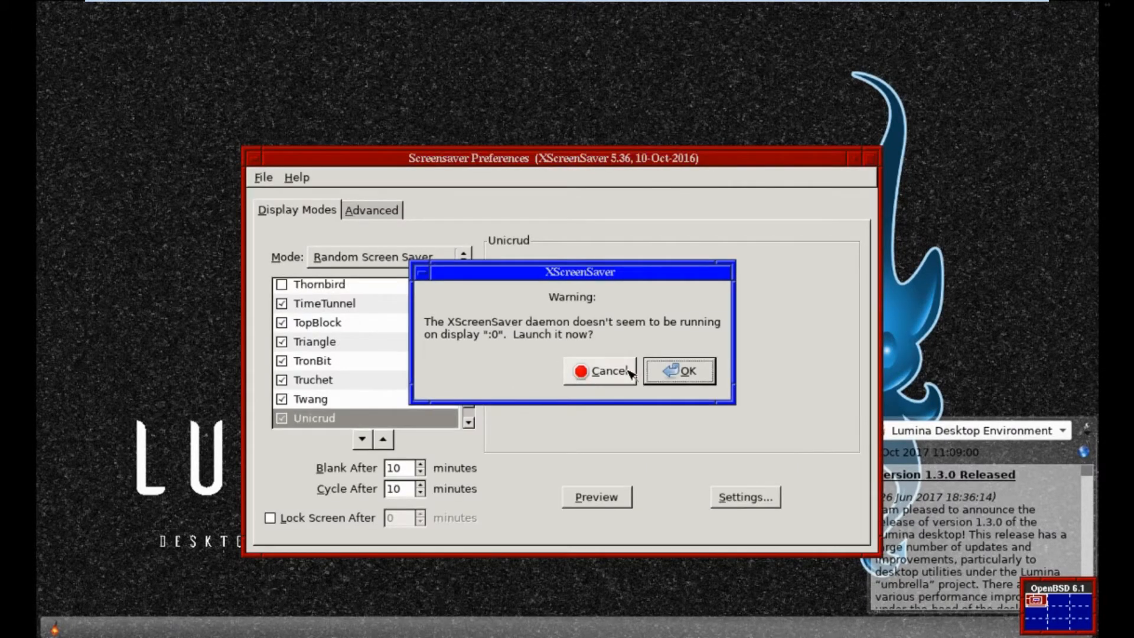
{"action": "left_click", "coordinate": [601, 370]}
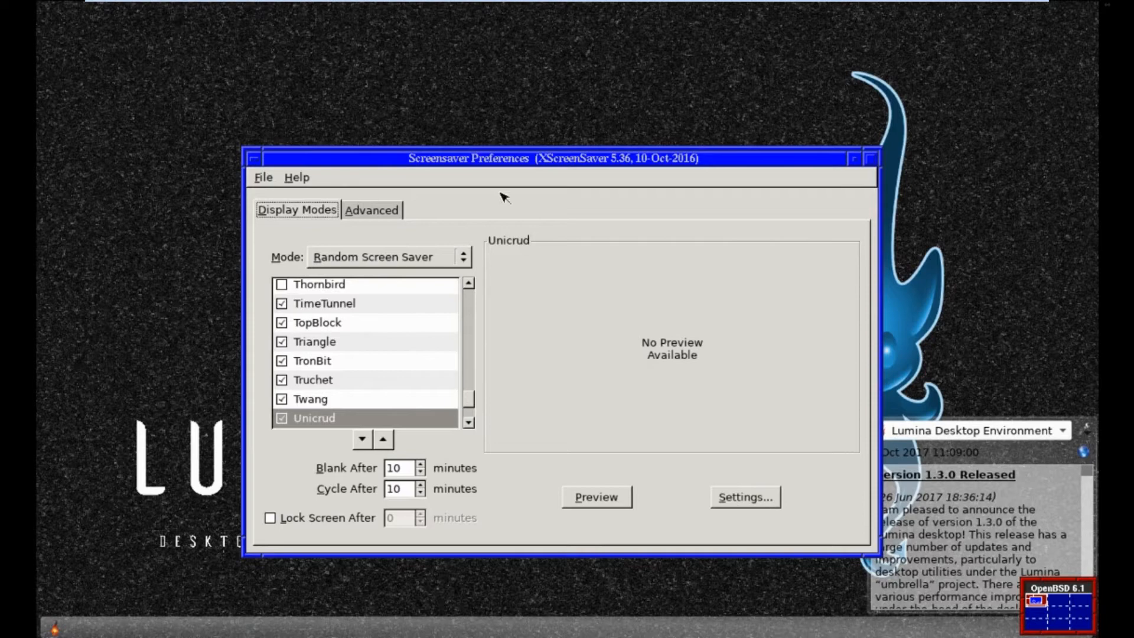
{"action": "left_click", "coordinate": [255, 157]}
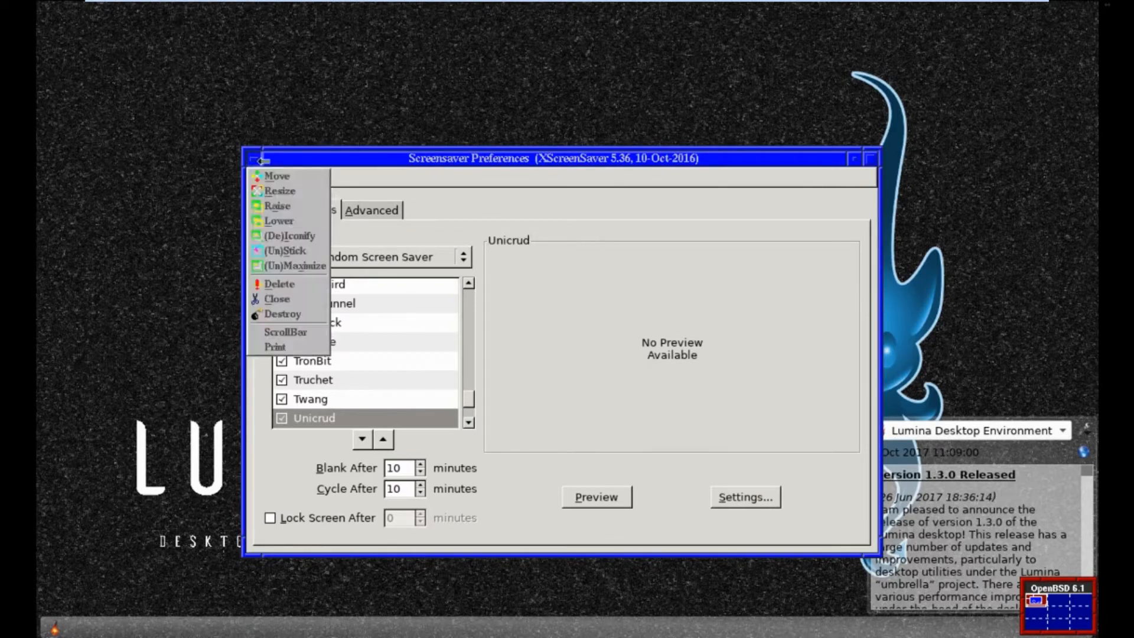
{"action": "left_click", "coordinate": [276, 298]}
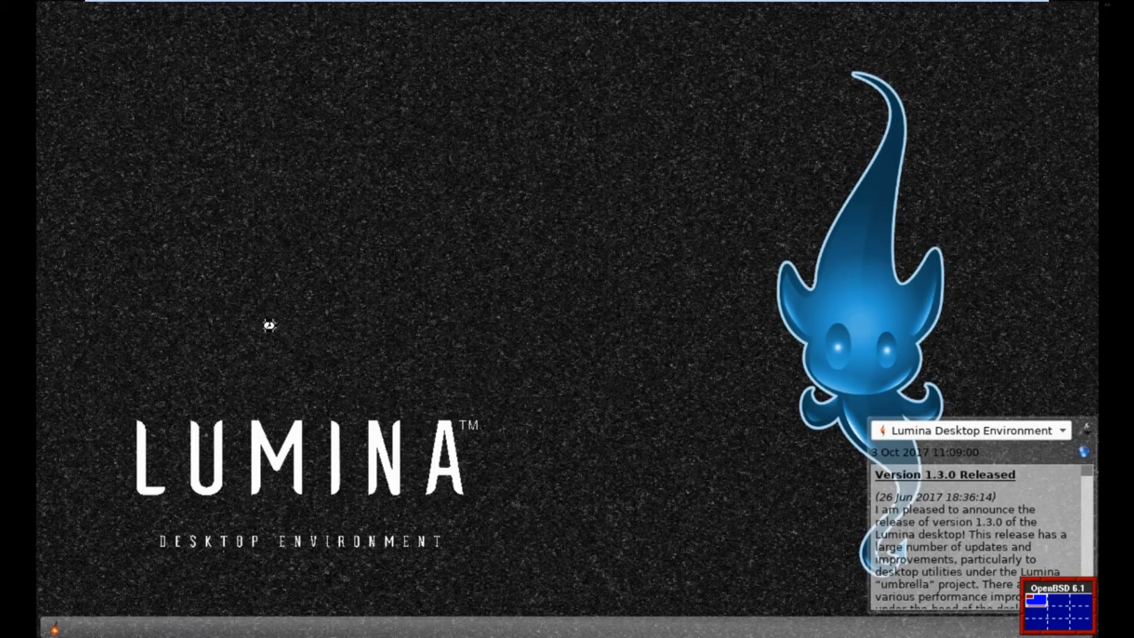
{"action": "mouse_move", "coordinate": [345, 250]}
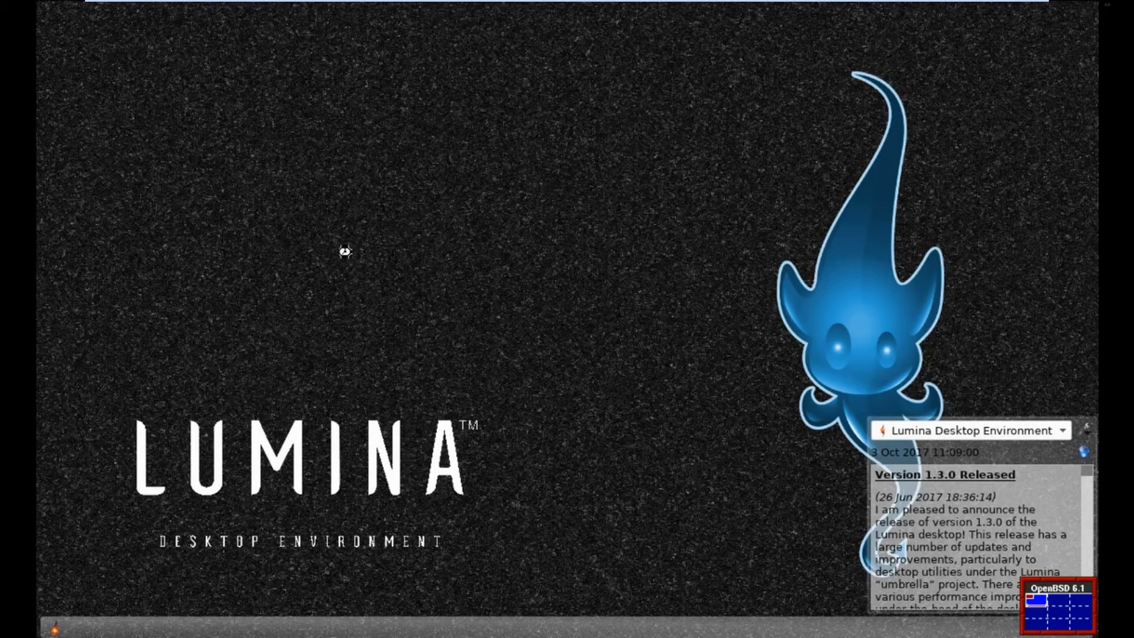
{"action": "mouse_move", "coordinate": [374, 288]}
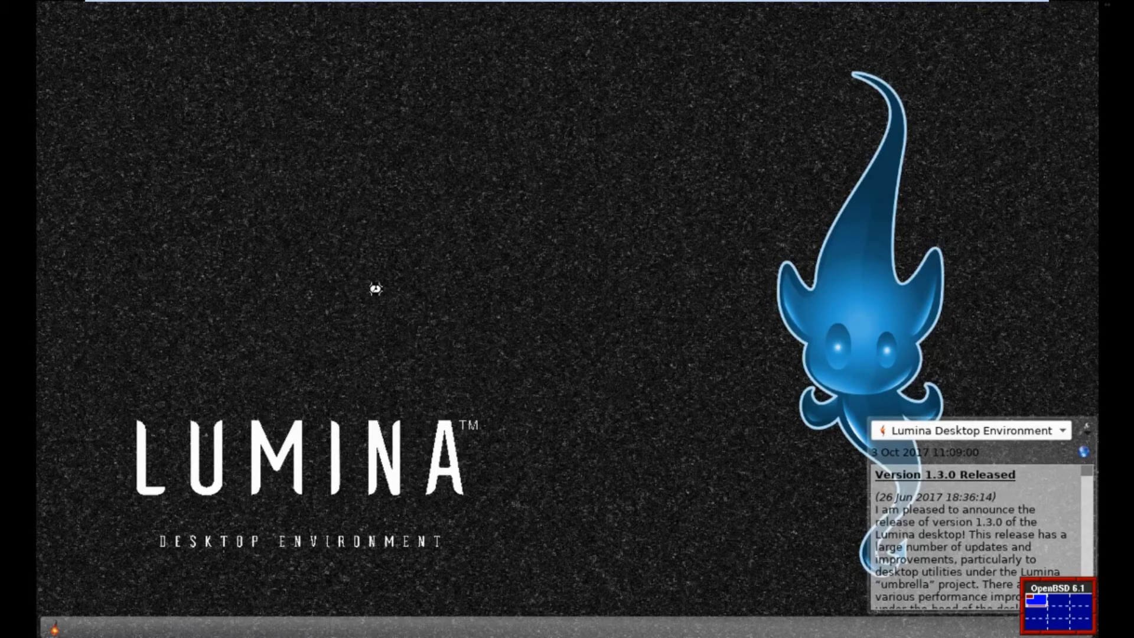
{"action": "mouse_move", "coordinate": [651, 253]}
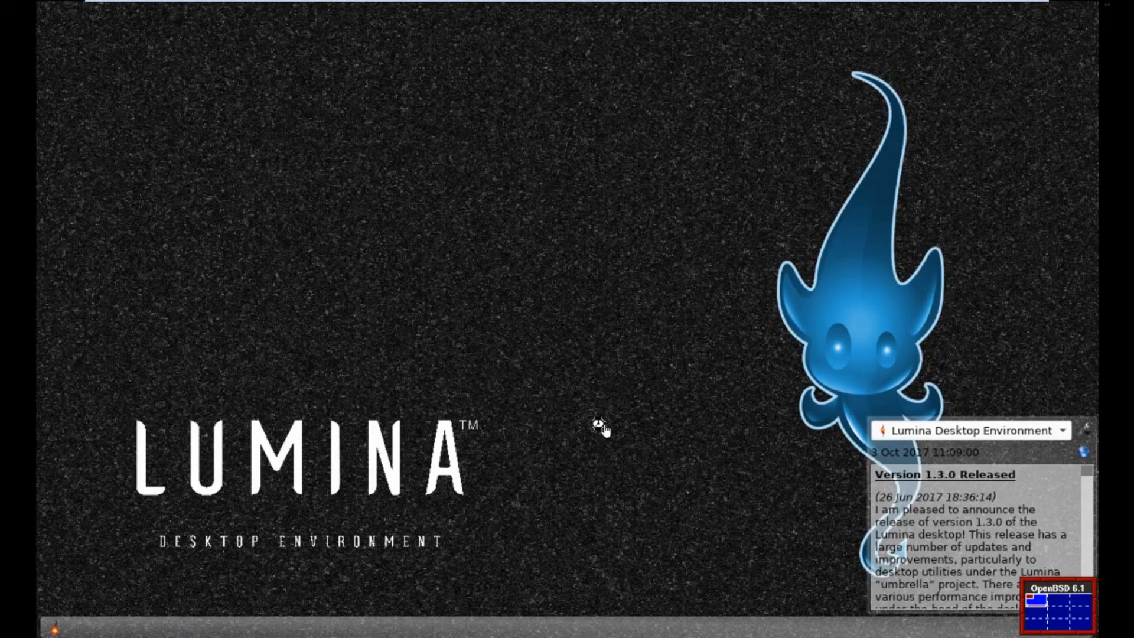
{"action": "mouse_move", "coordinate": [599, 423]}
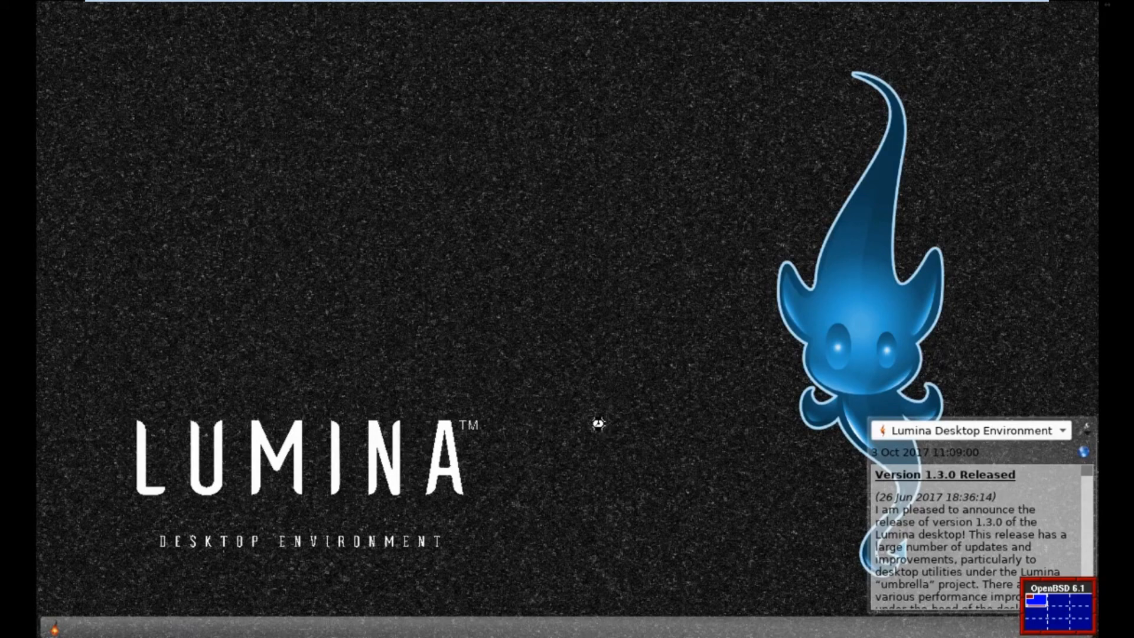